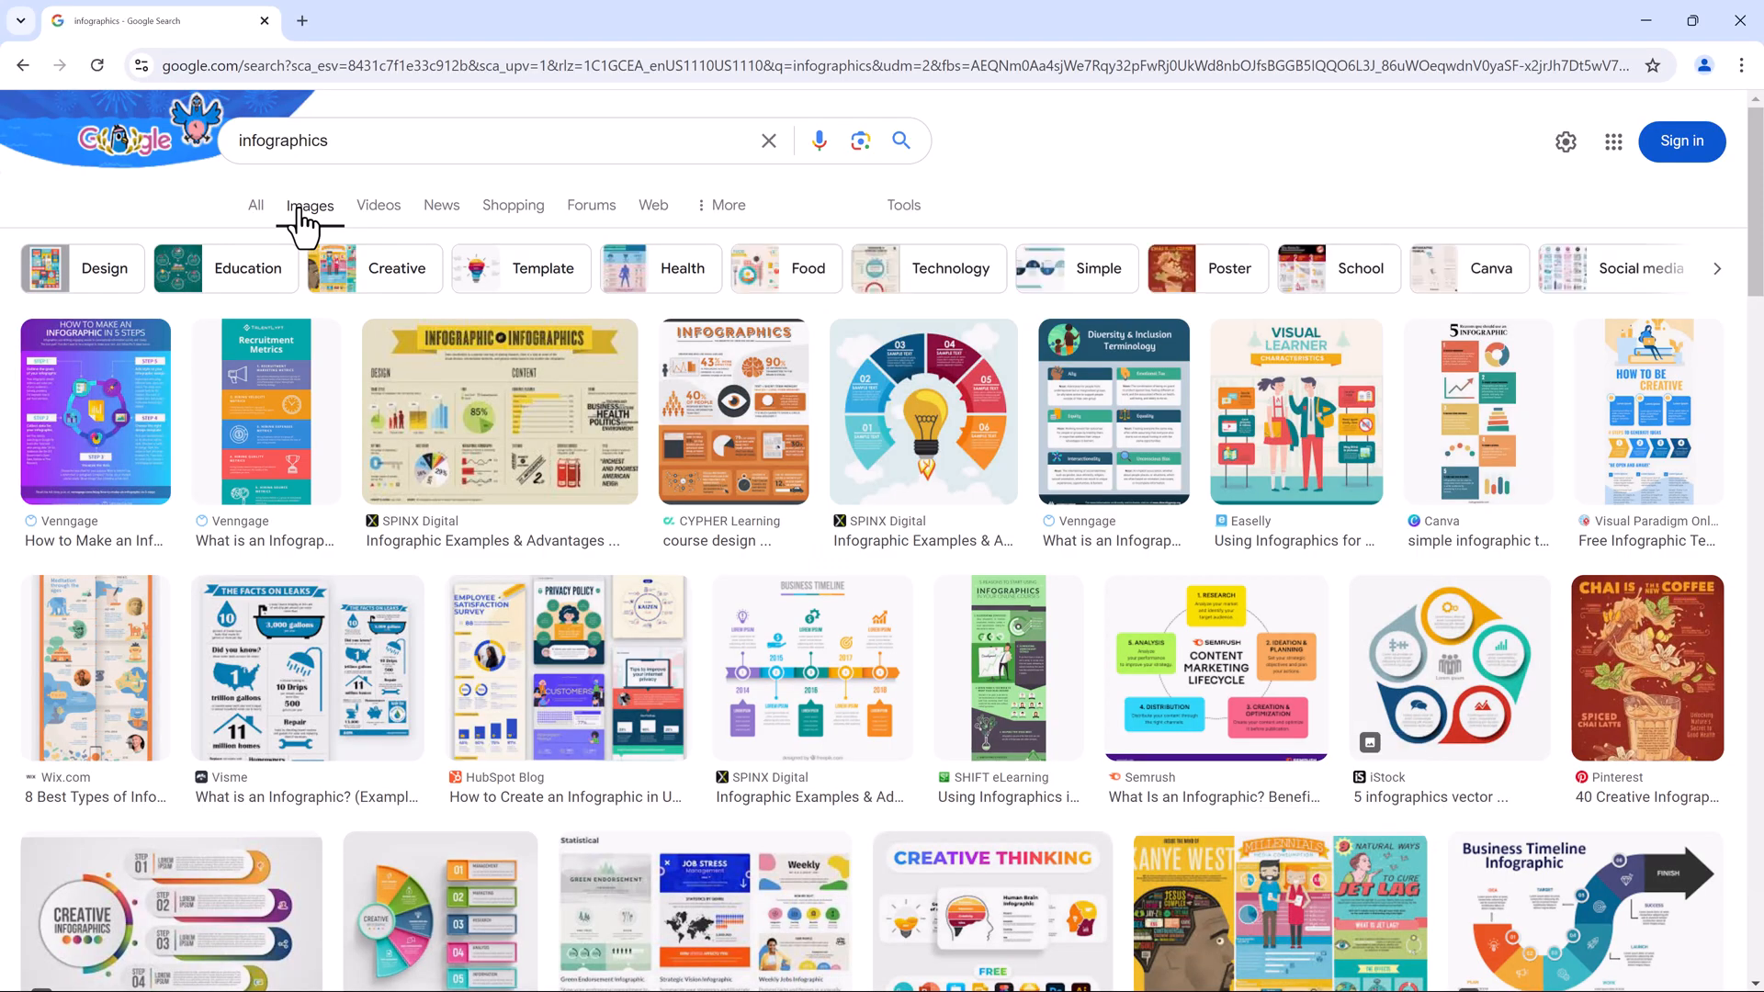
mouse_move(297, 219)
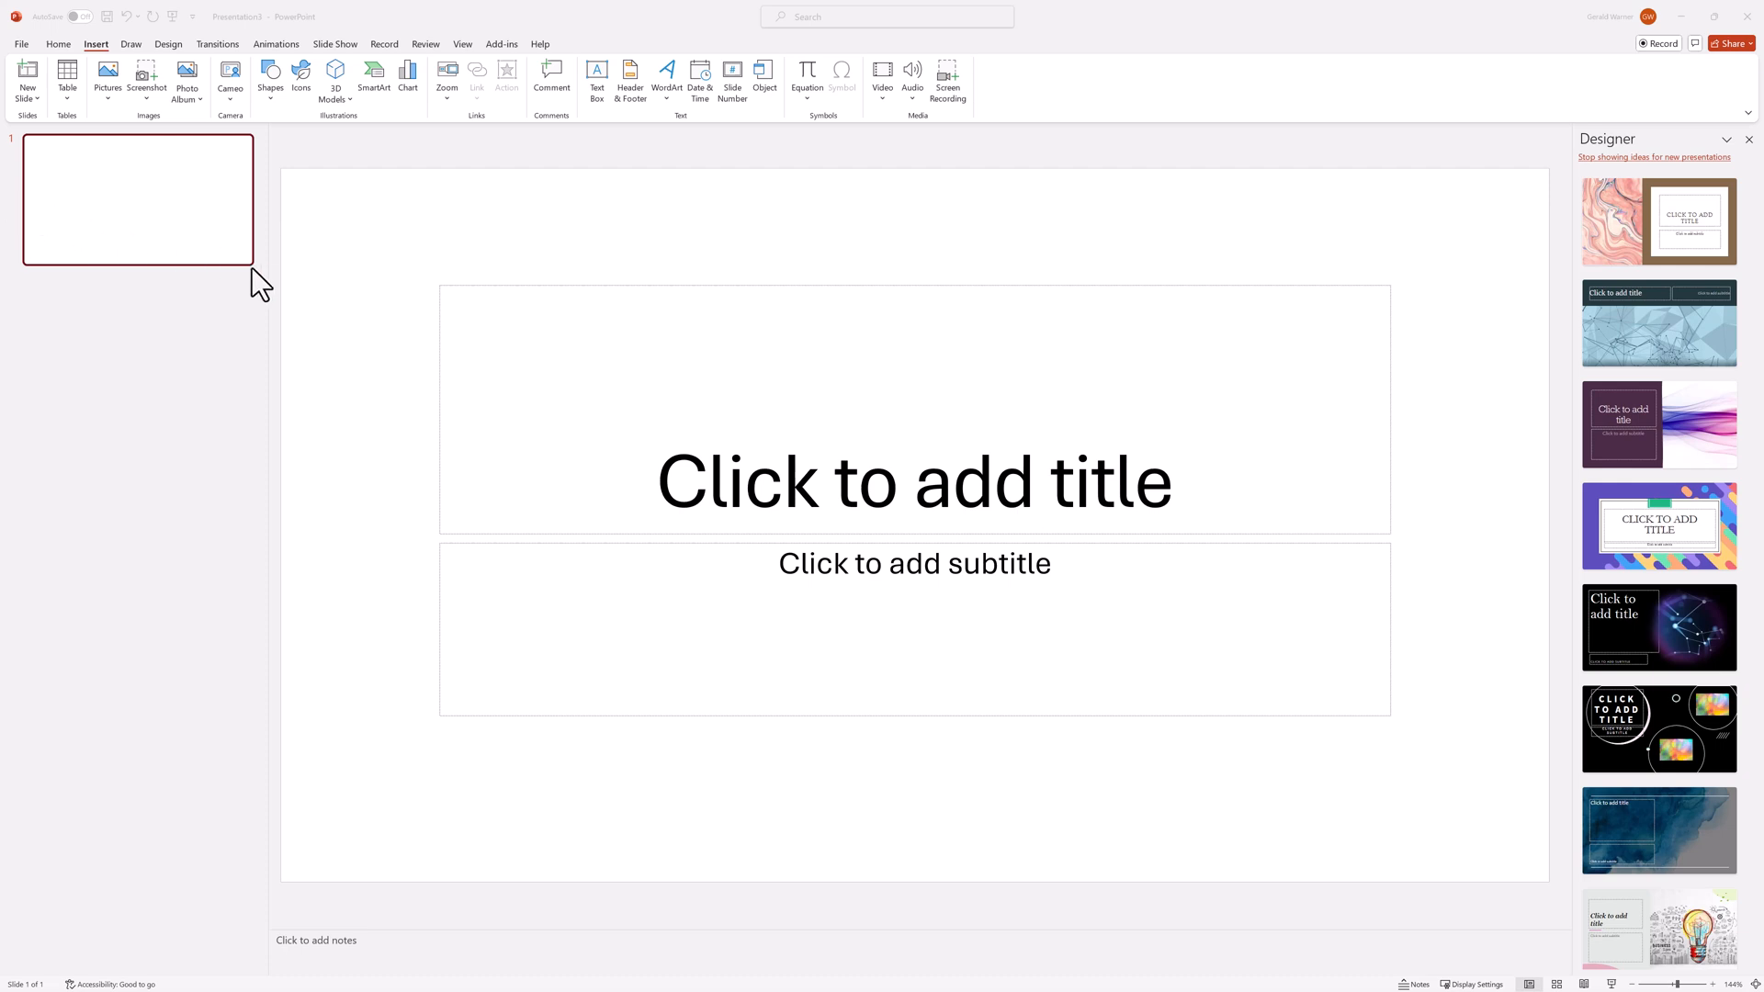
mouse_move(260, 290)
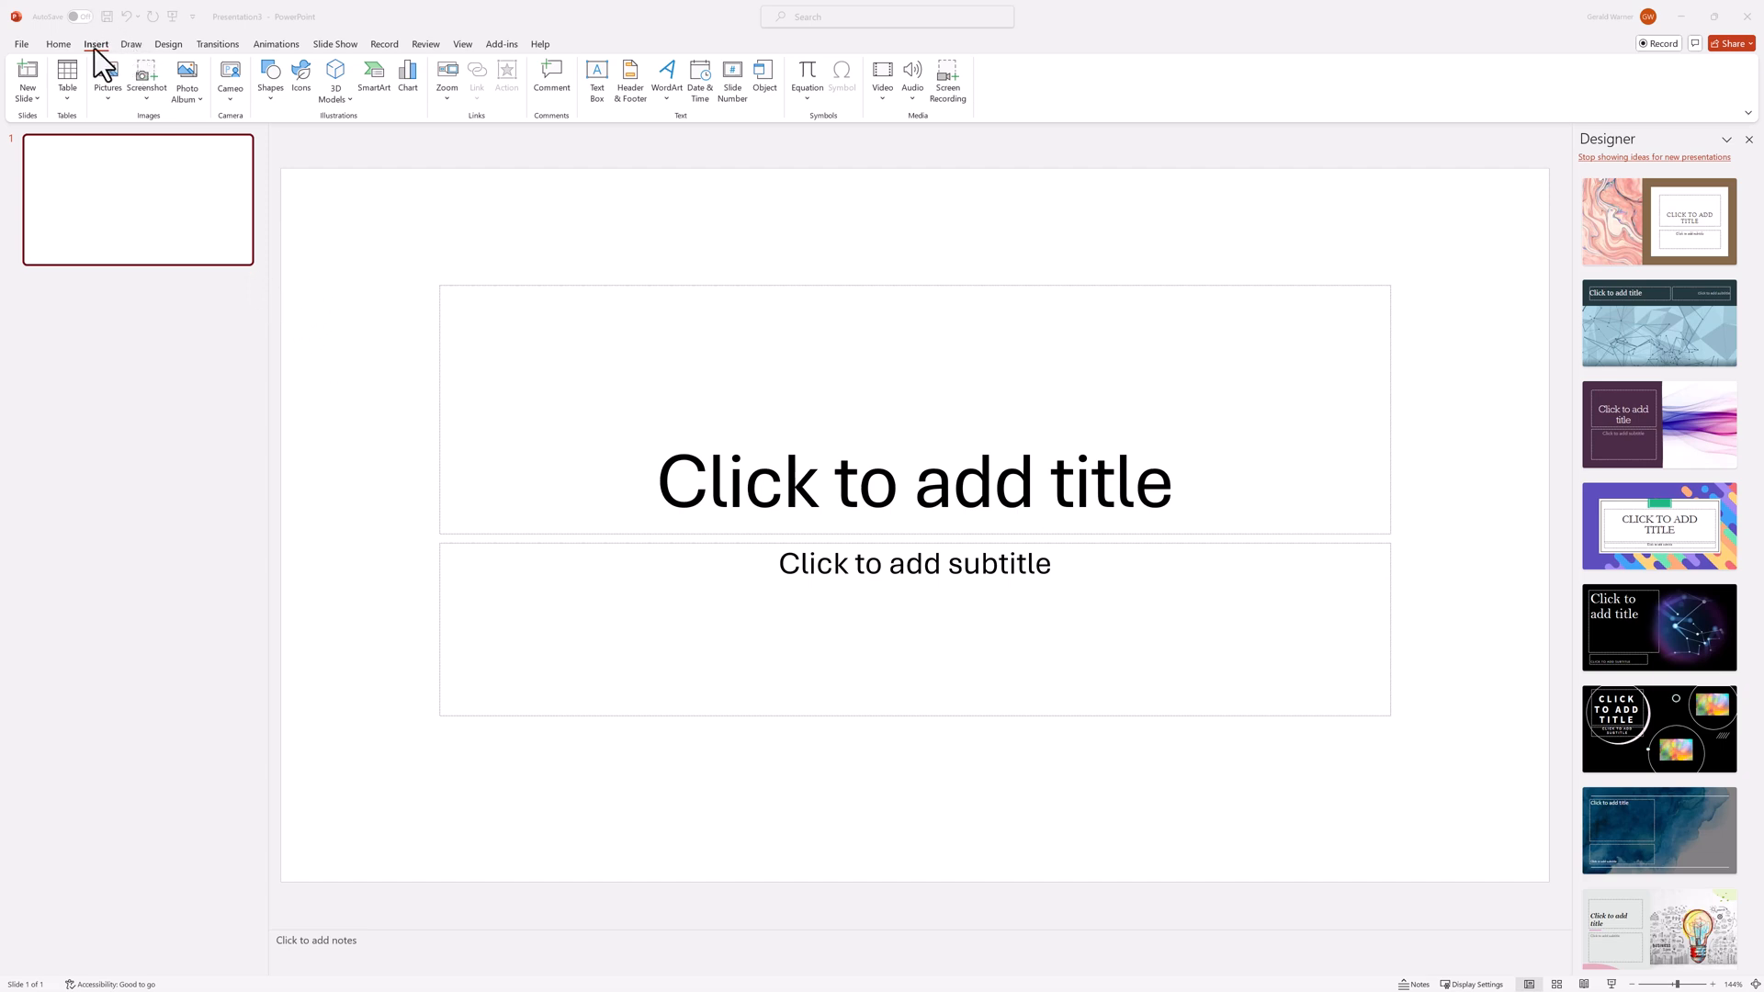
mouse_move(373, 81)
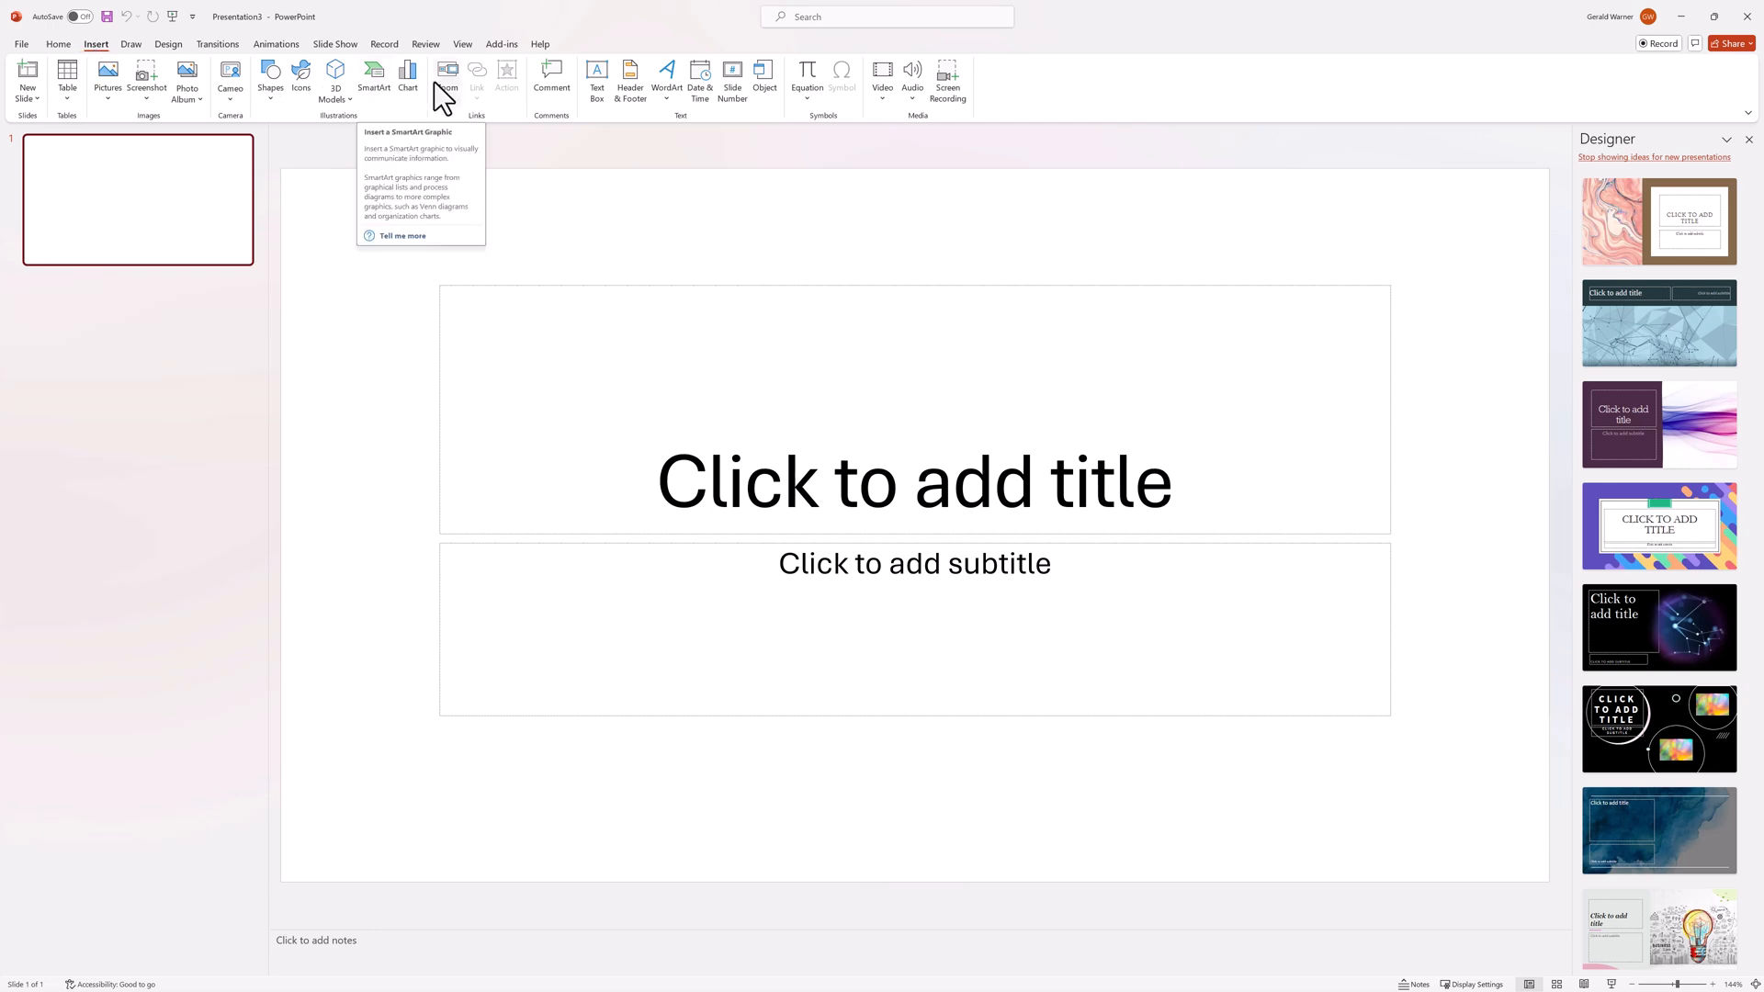
mouse_move(408, 86)
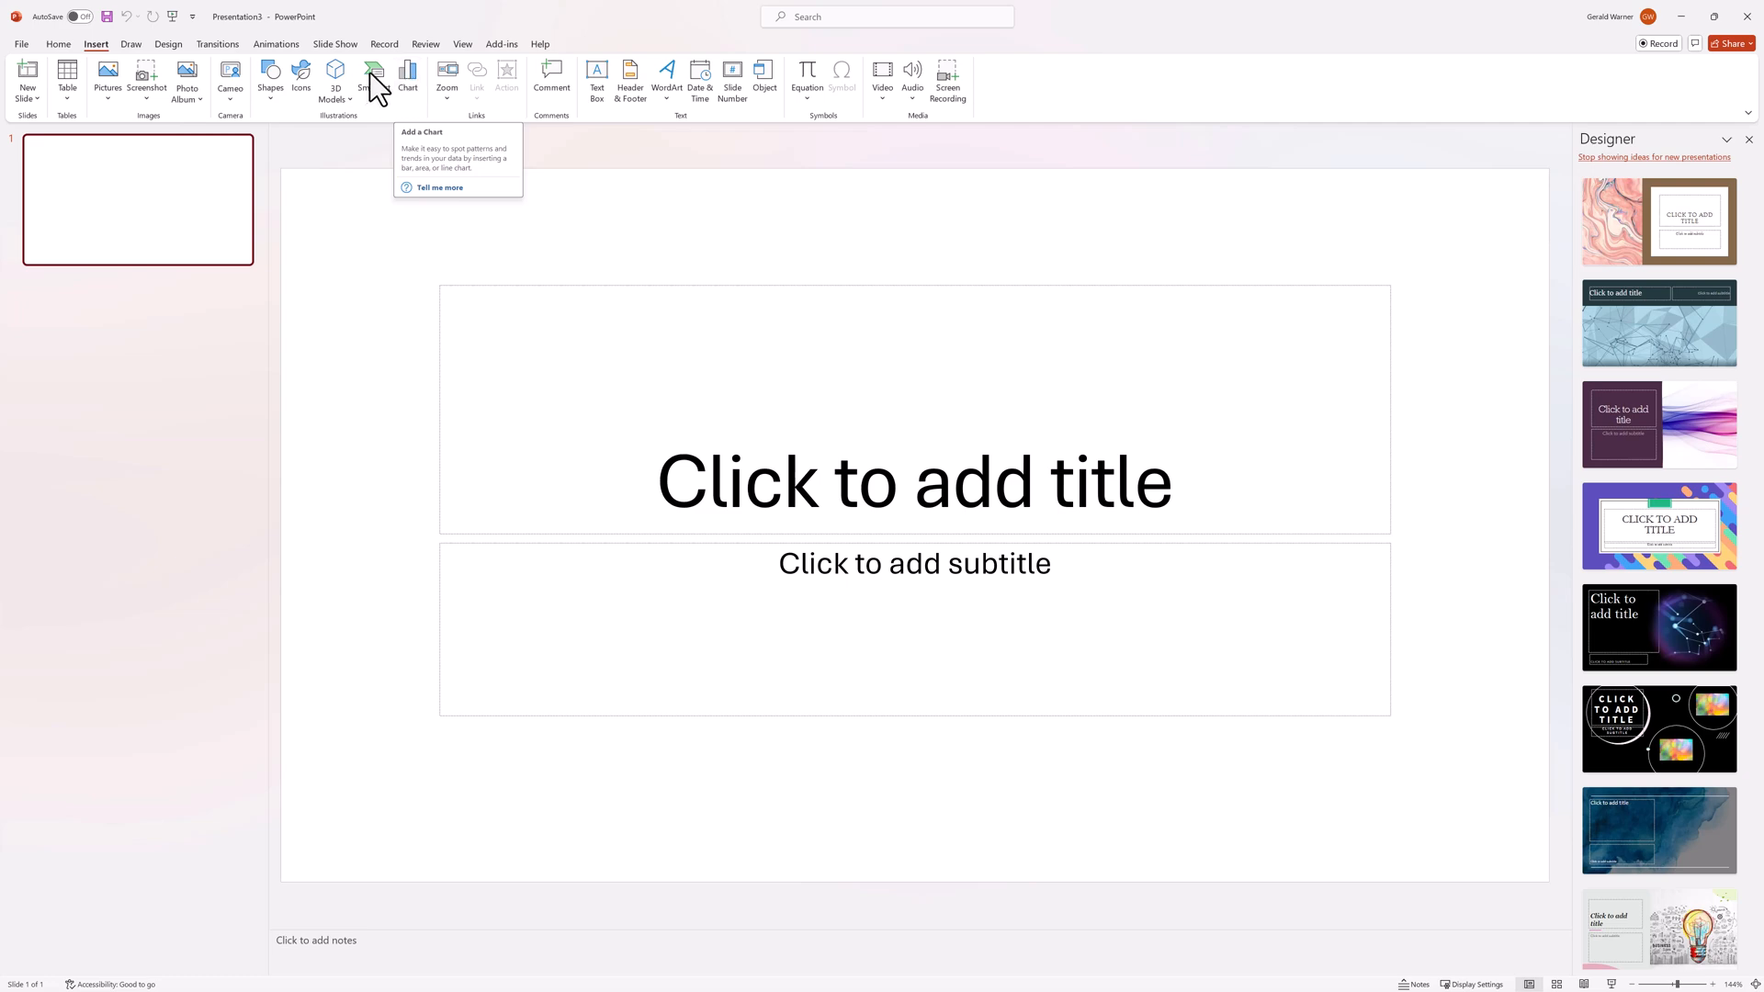
- Browse the SmartArt gallery's Matrix, Picture and Office.com layout categories from the Insert ribbon
click(373, 85)
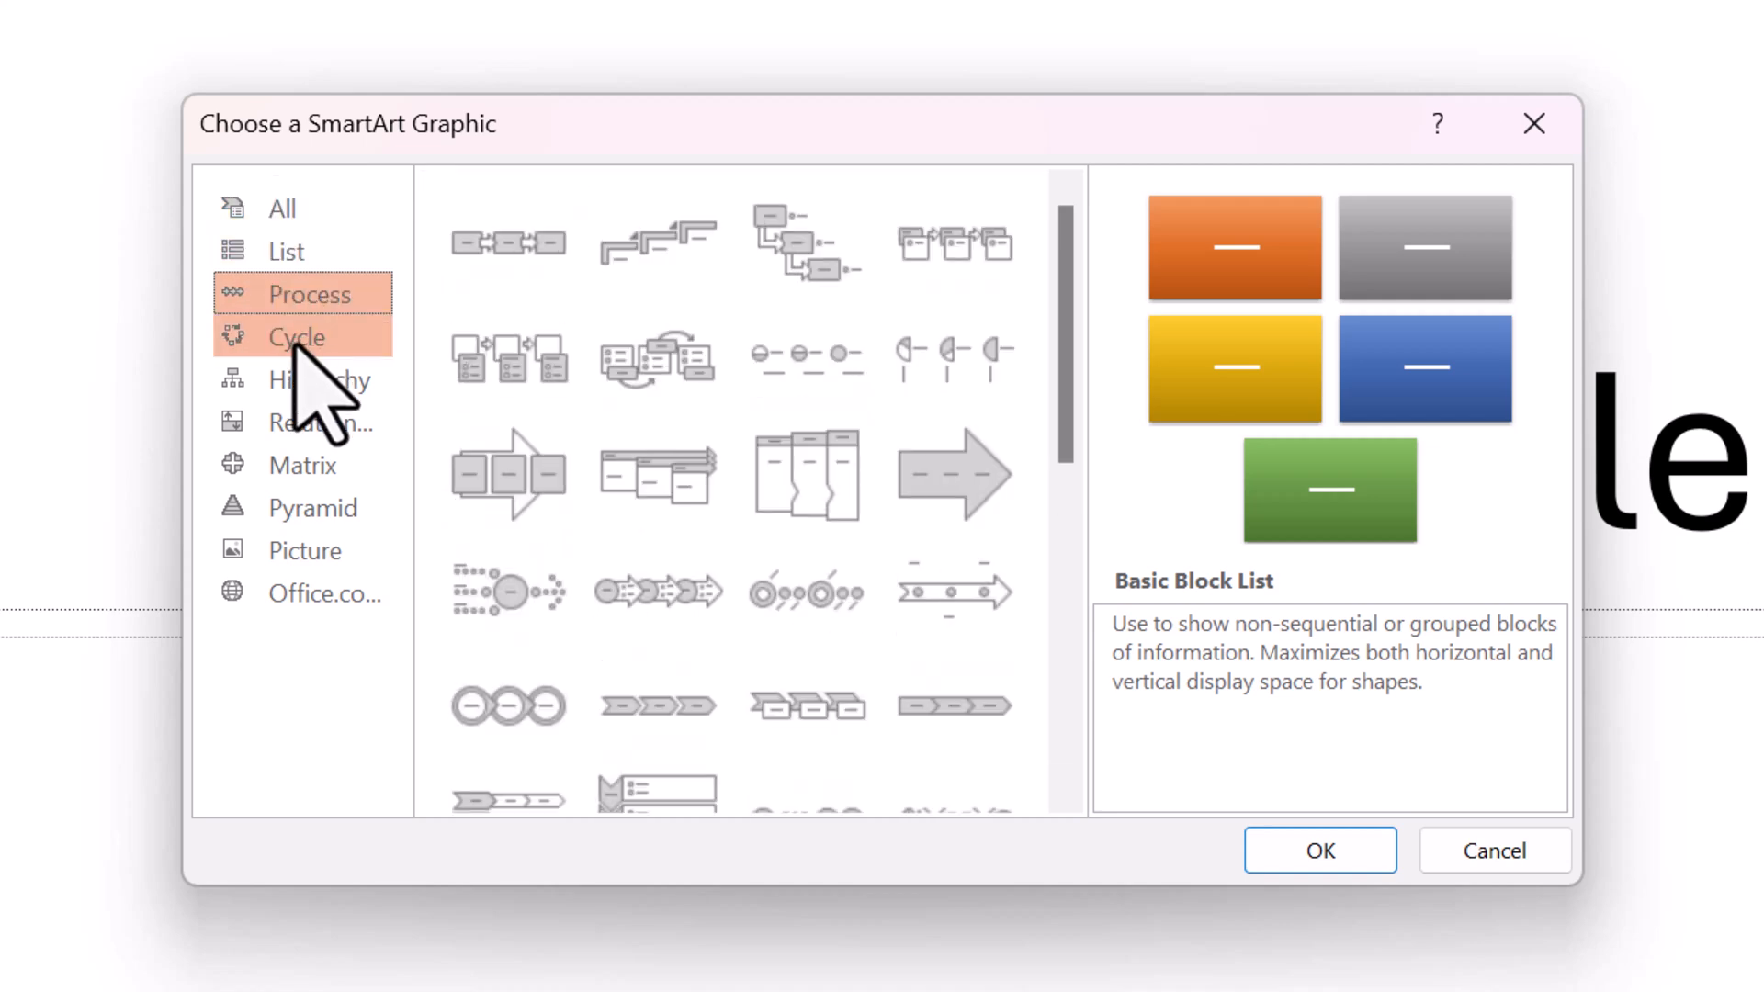
click(298, 336)
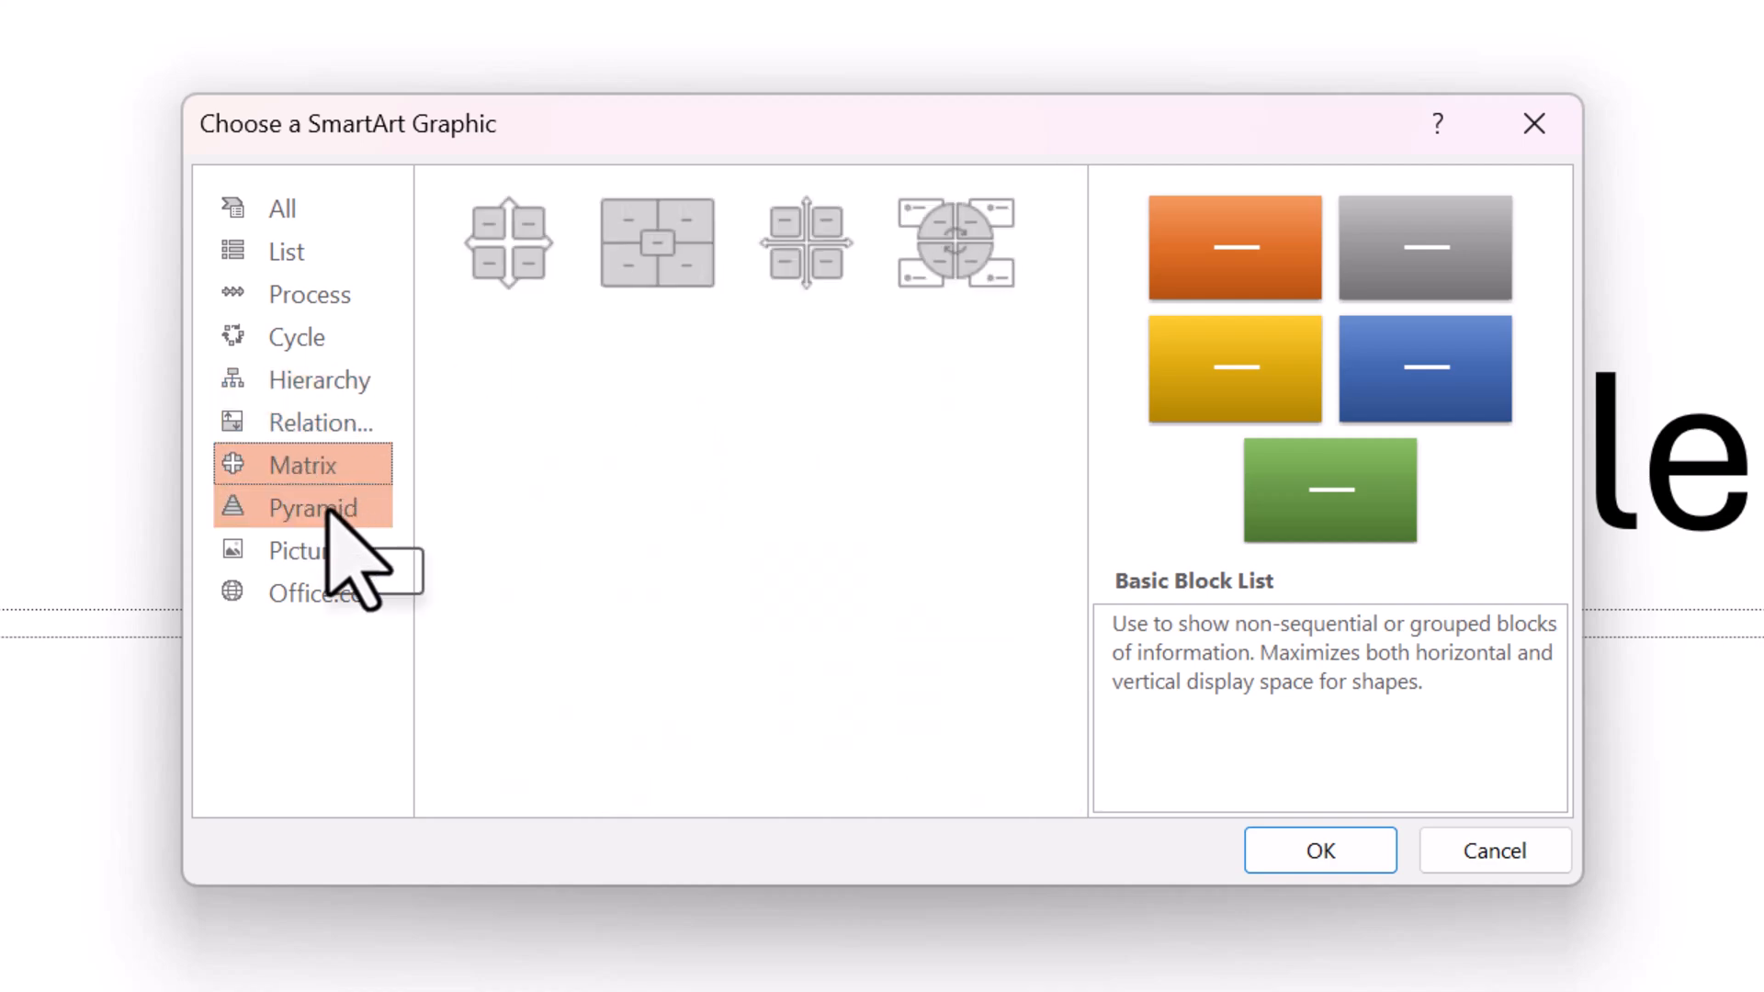
click(303, 550)
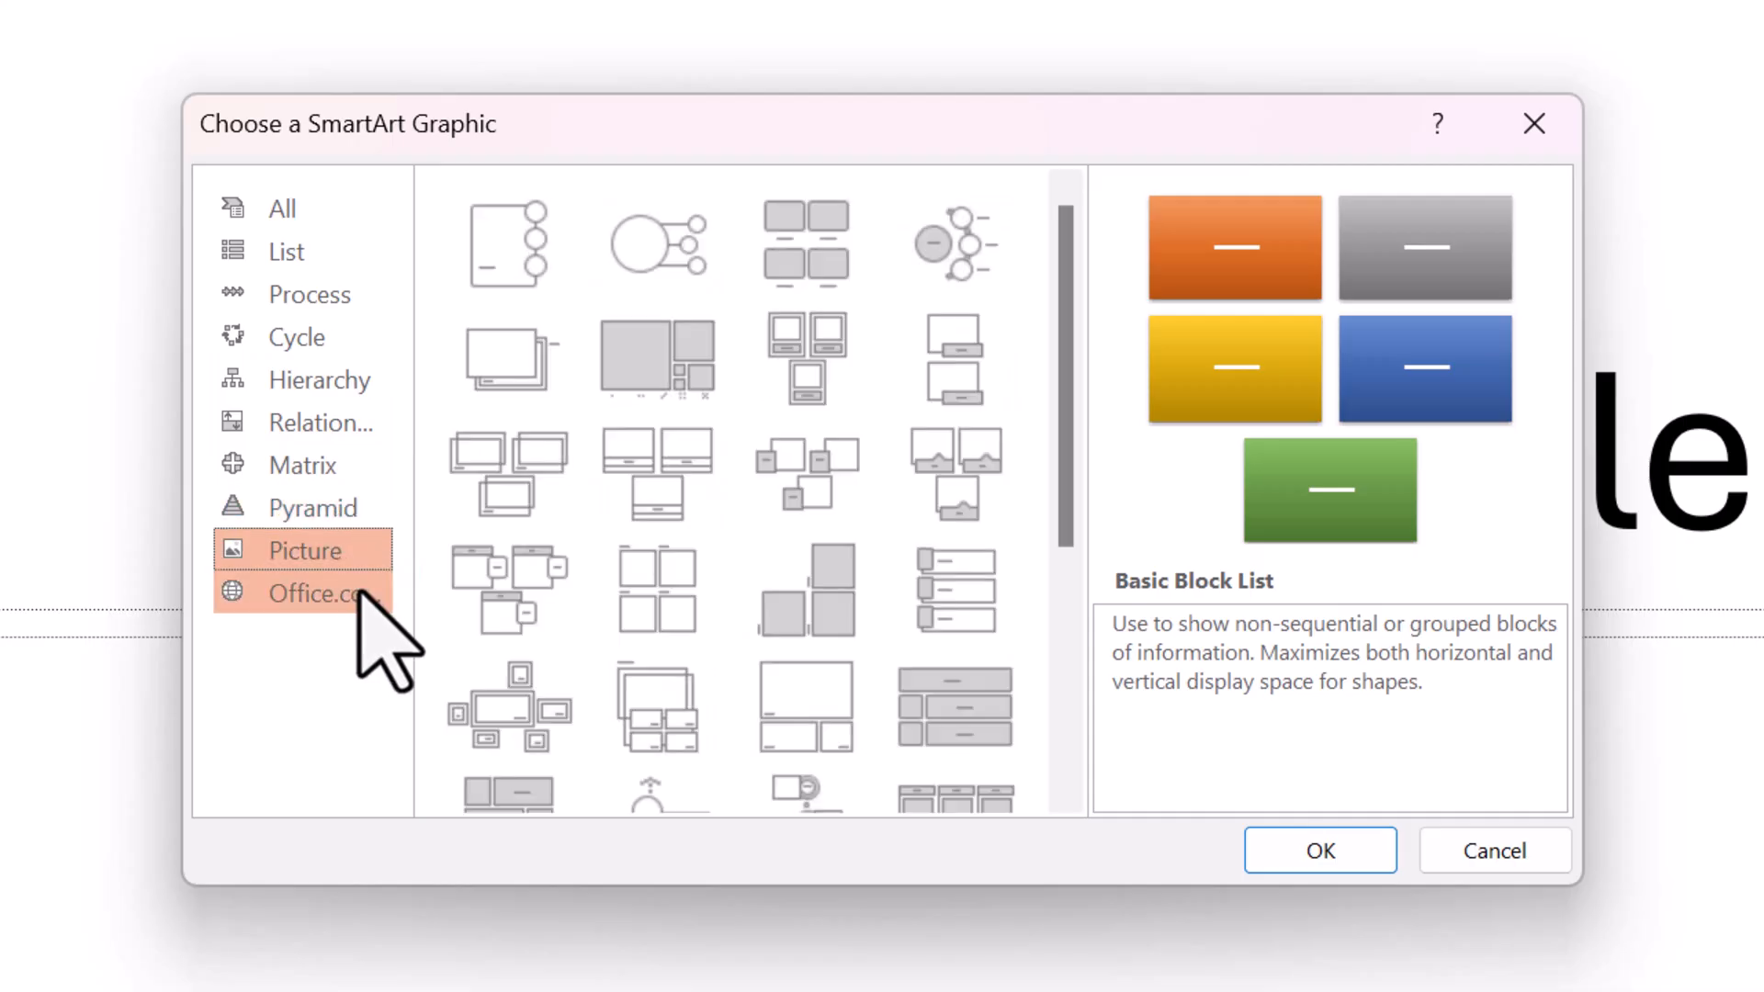
click(318, 594)
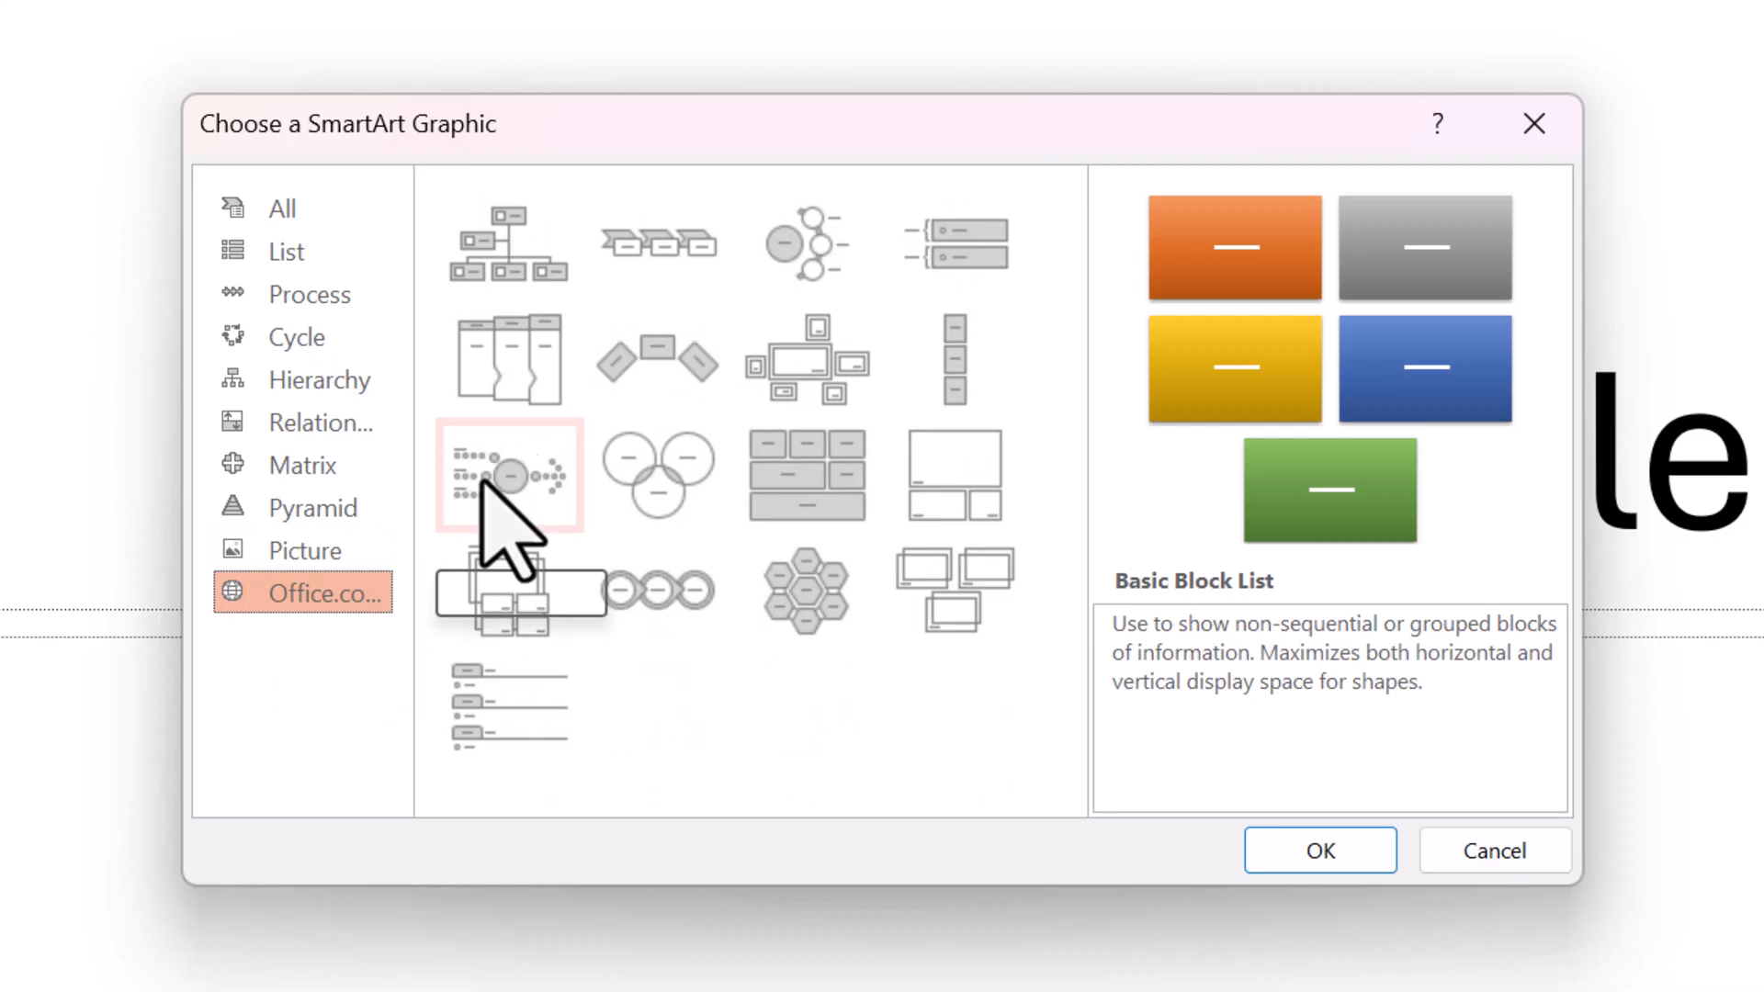
mouse_move(1361, 507)
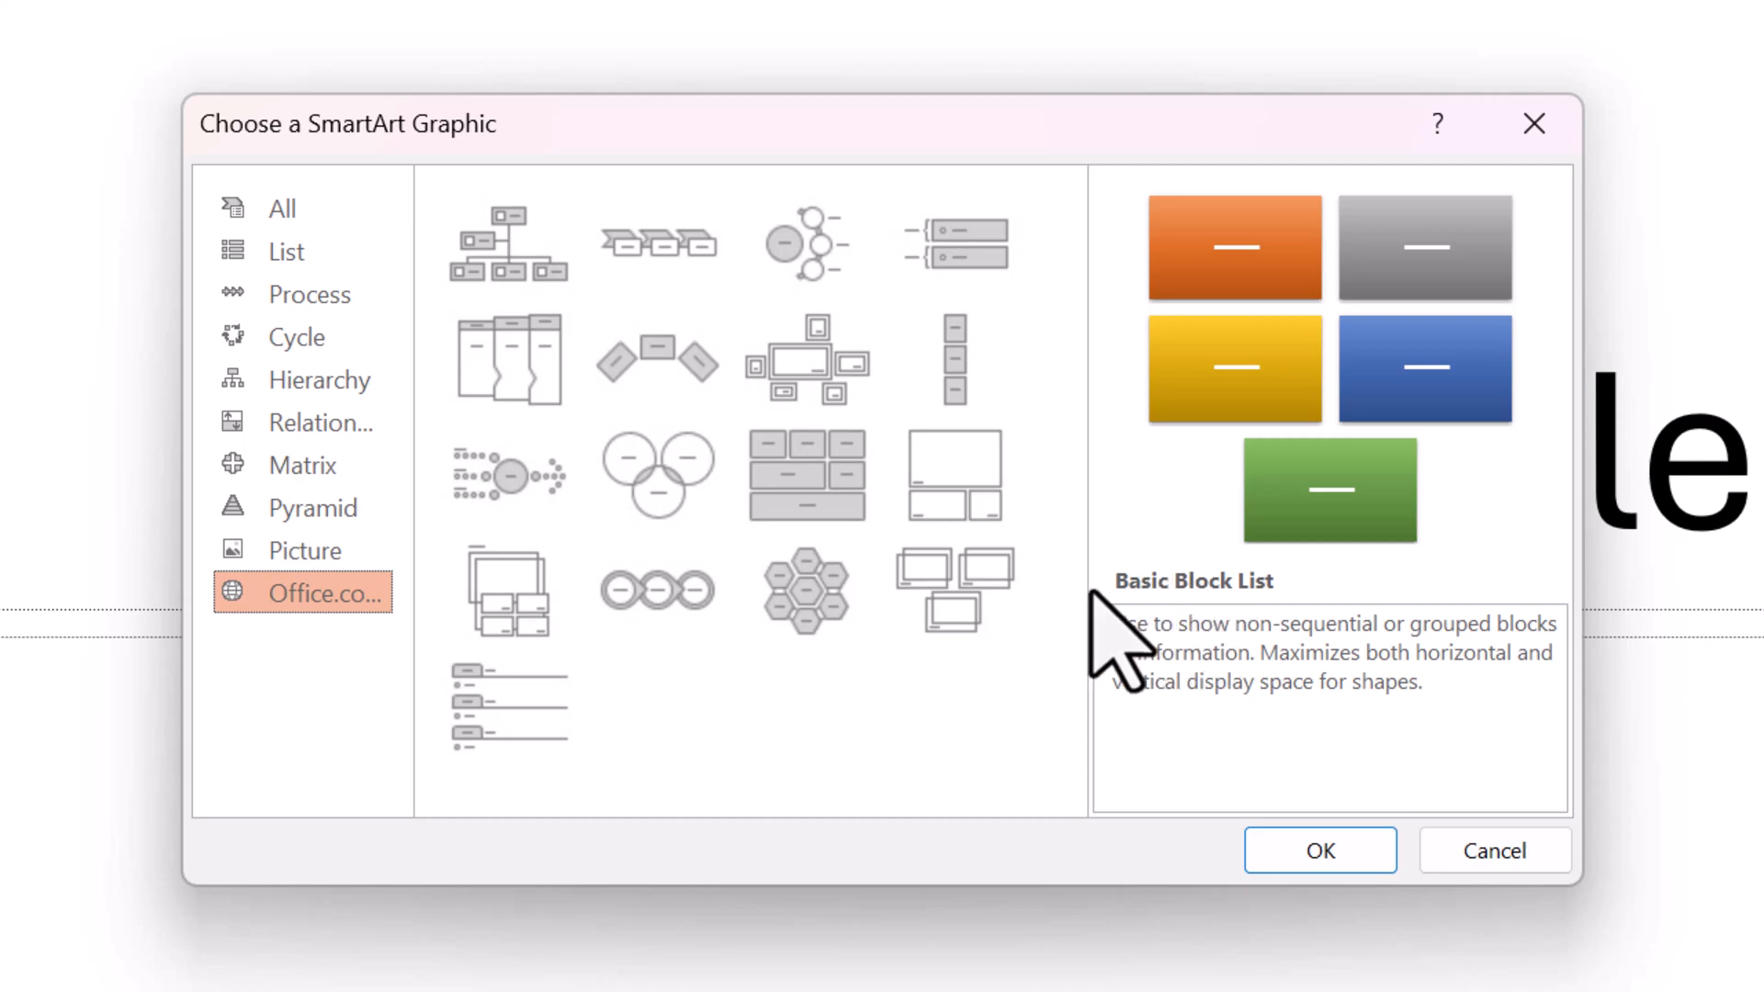
- Preview the Chevron Accent Process layout and cancel out of the gallery without inserting it
click(658, 244)
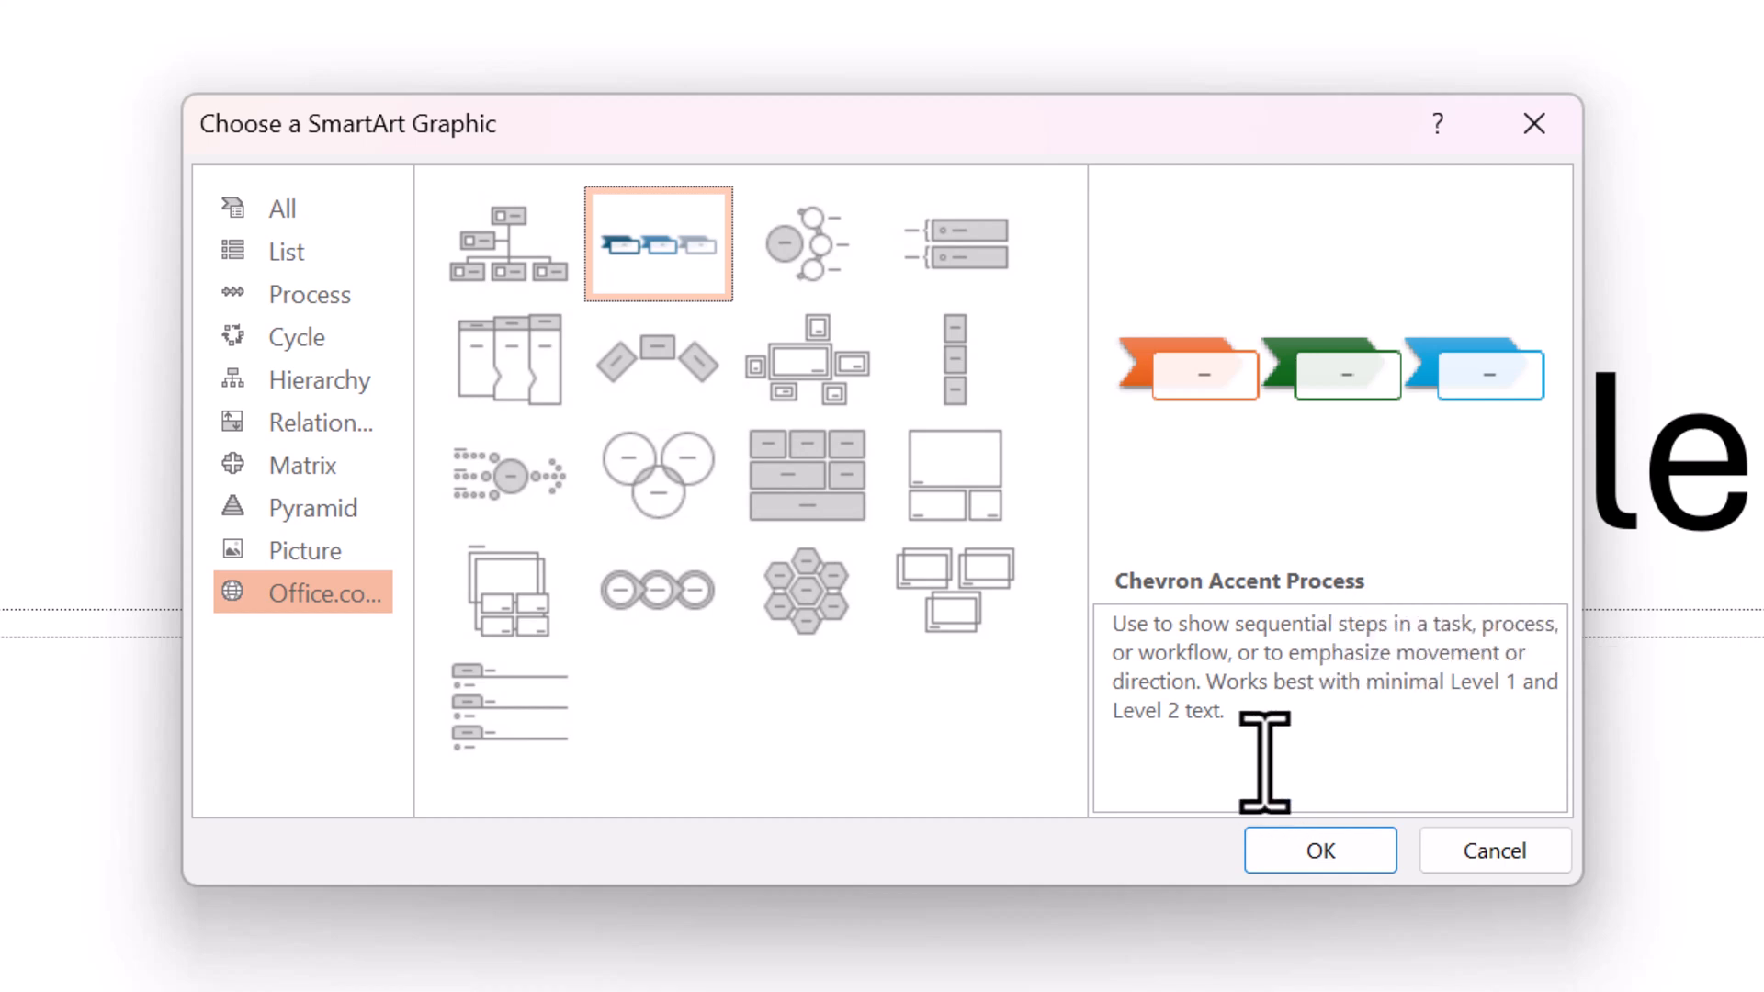
click(1493, 851)
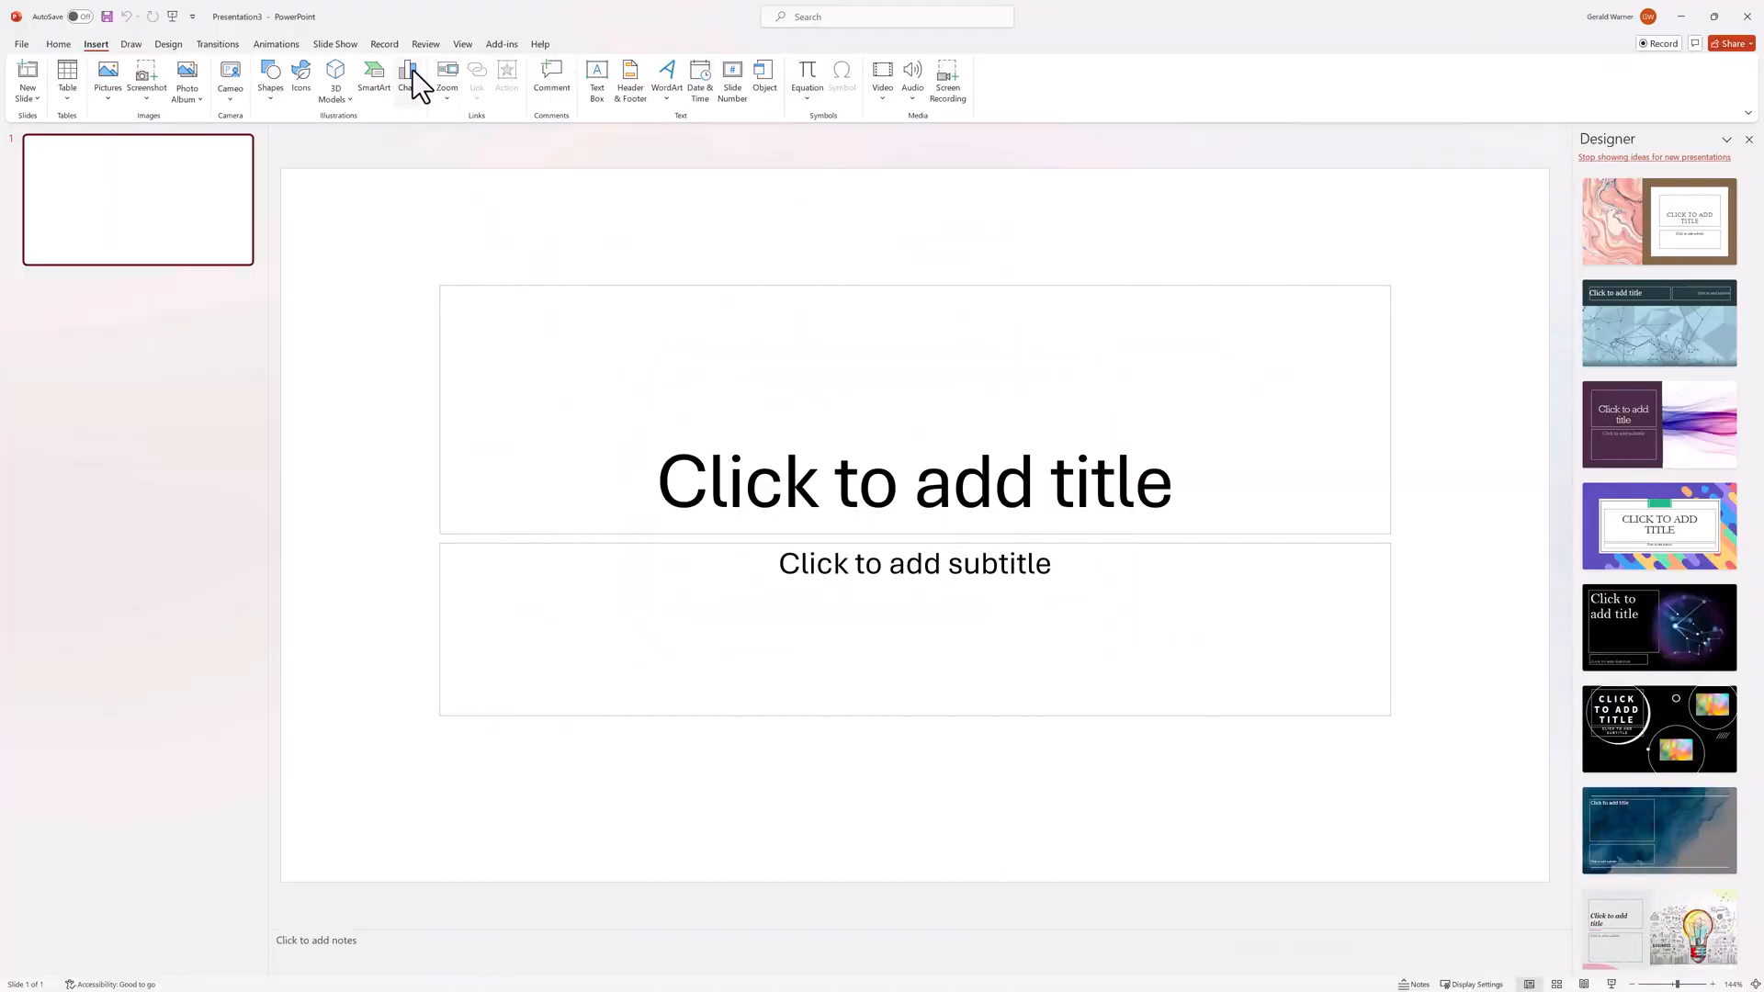
- Show the Insert Chart gallery with the Column category's Clustered Column chart previewed
click(410, 79)
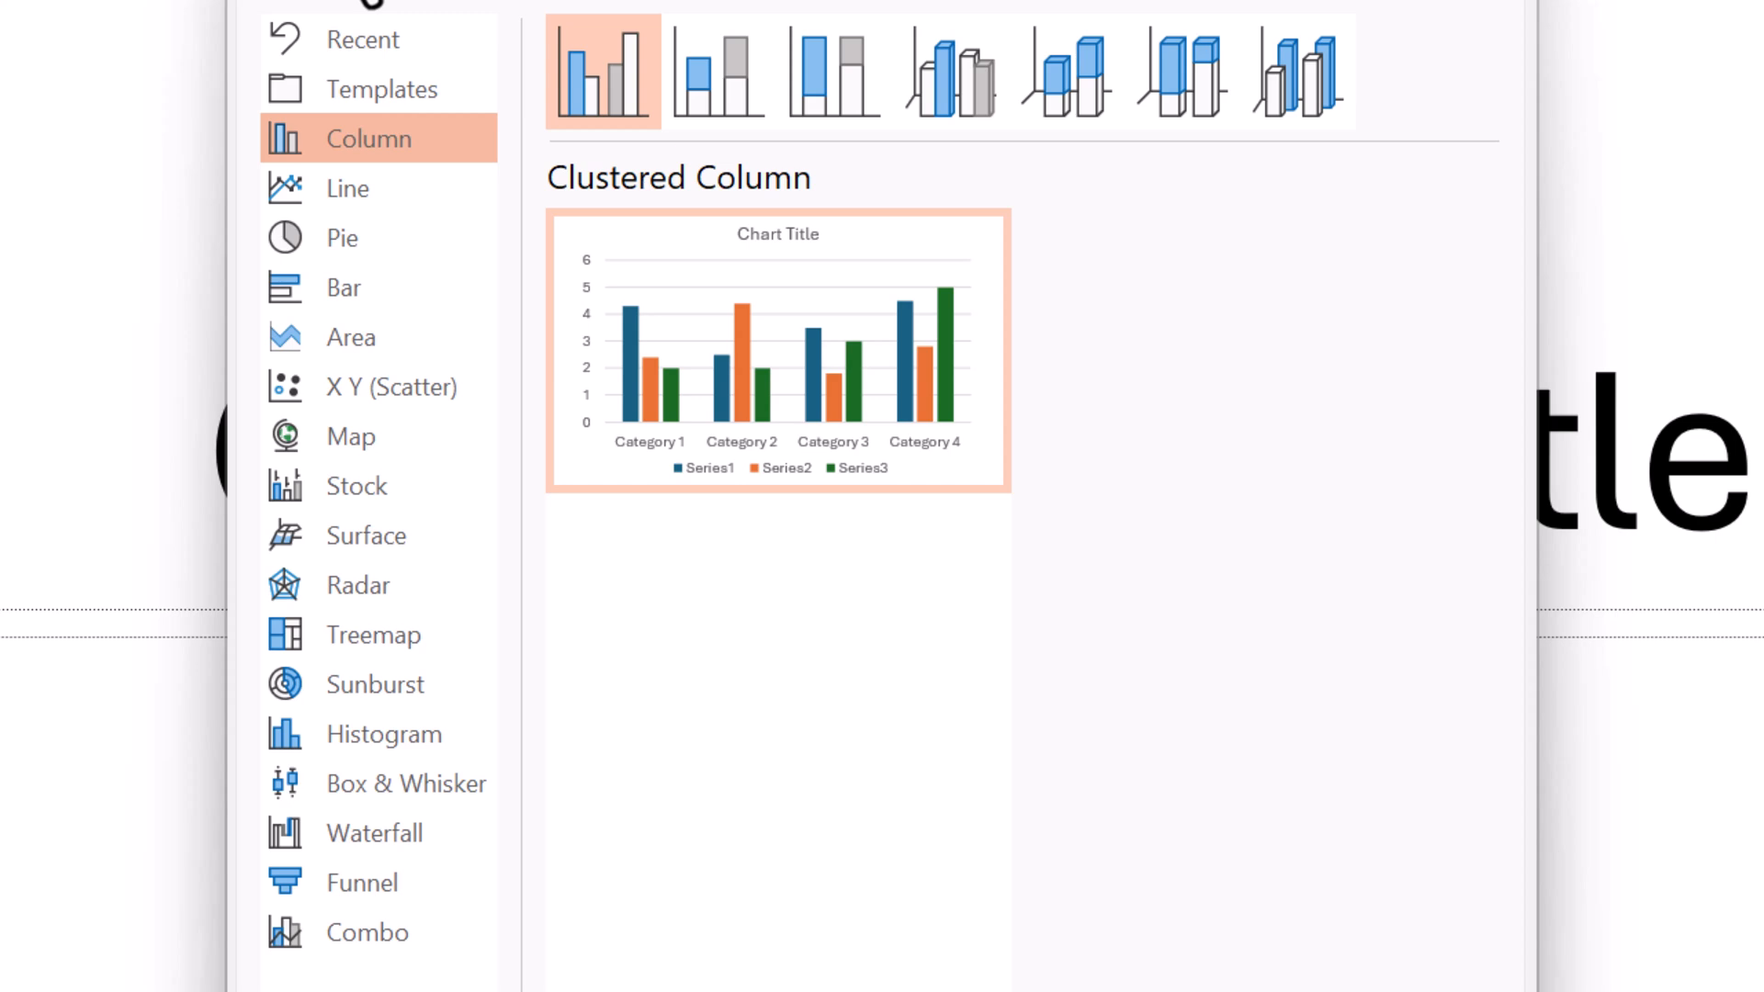
mouse_move(286, 410)
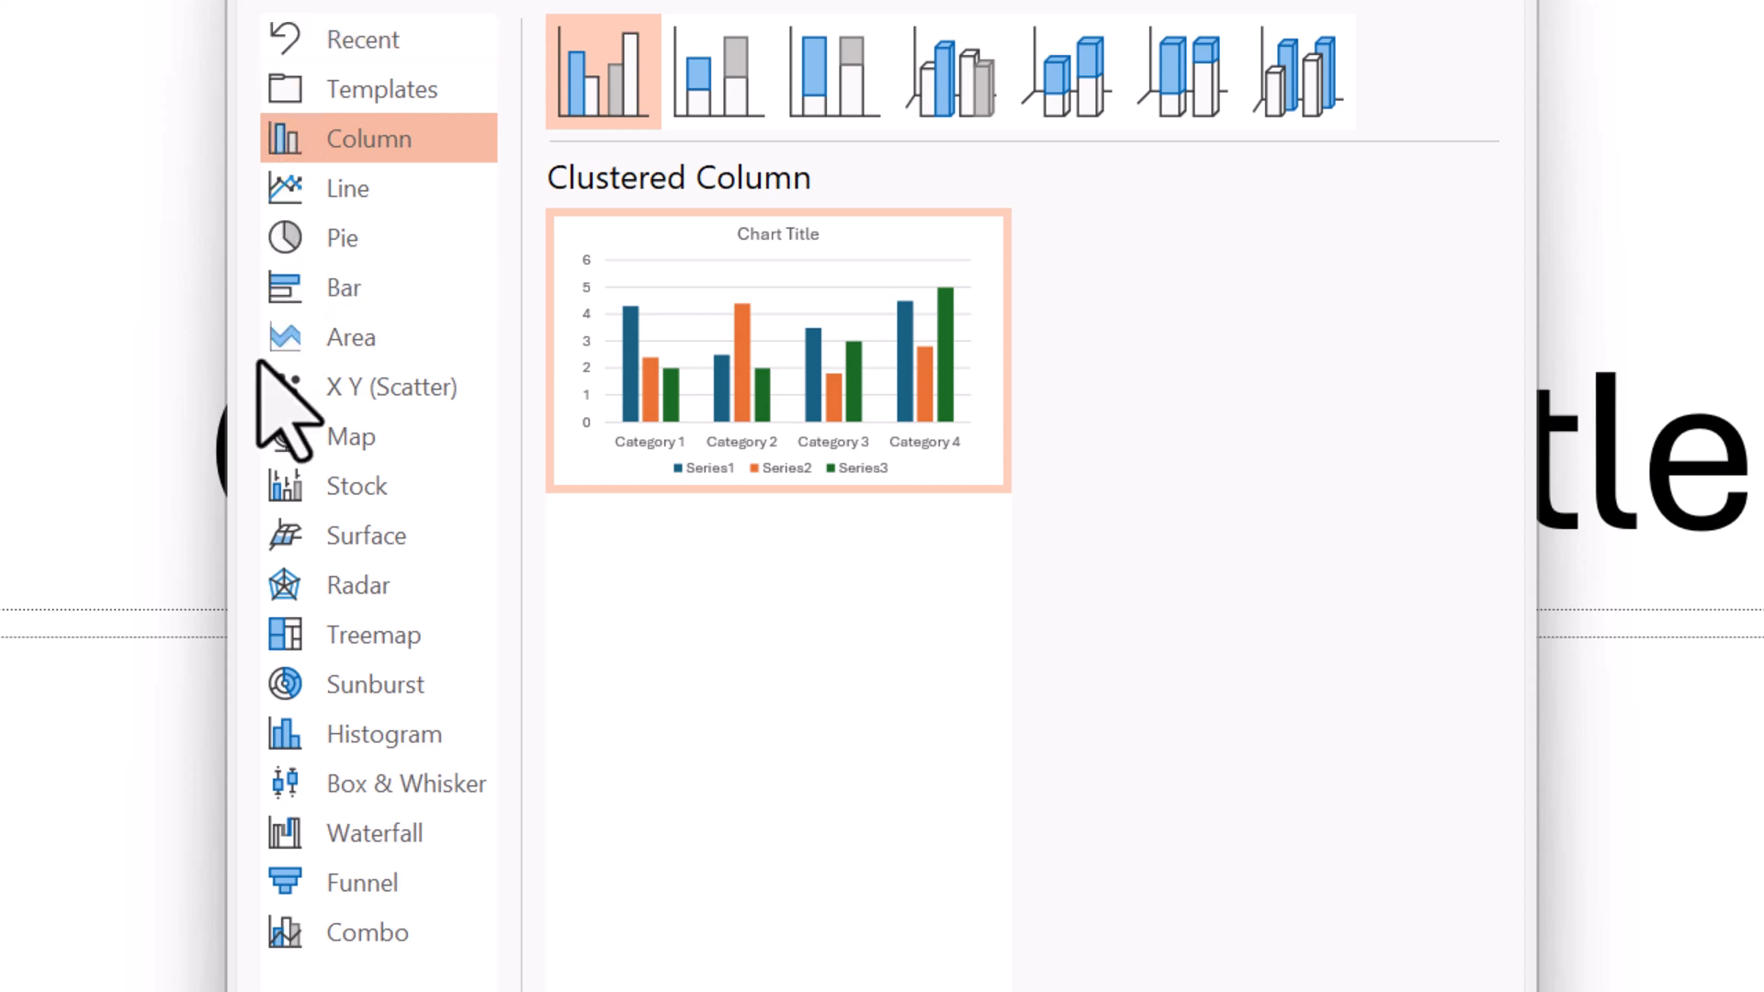